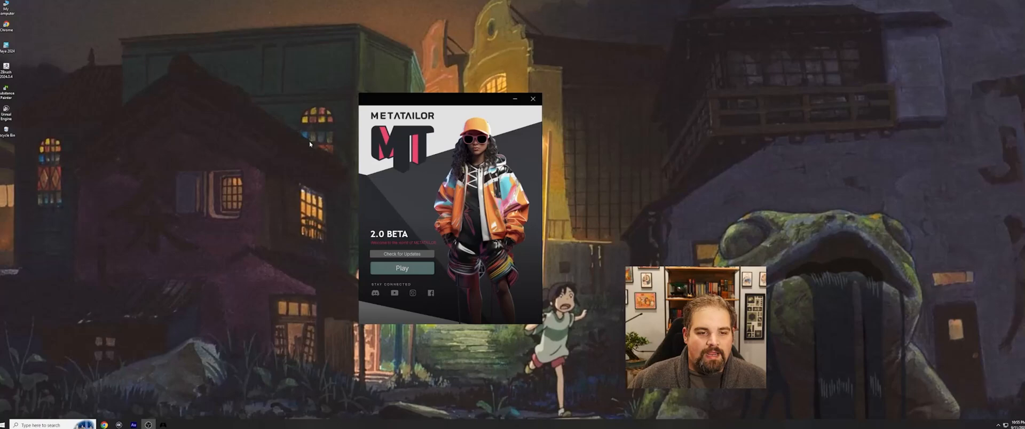
mouse_move(375, 299)
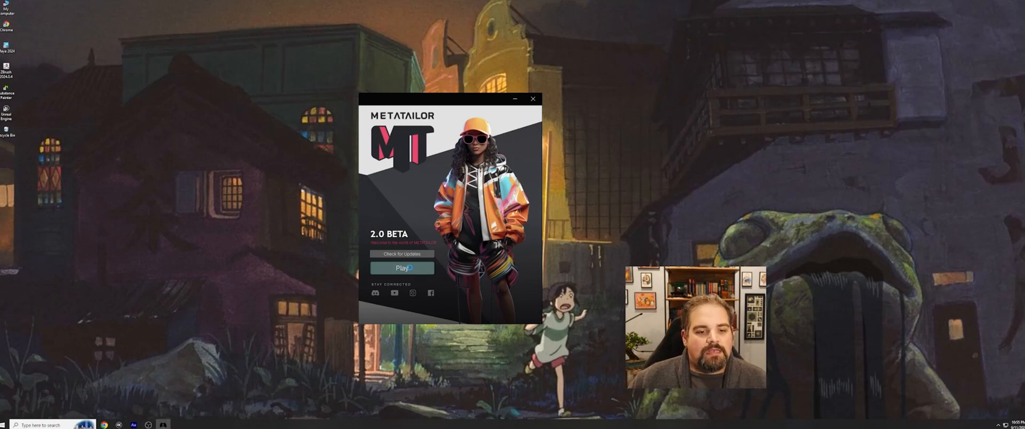
Step: Launch the editor, dismiss the welcome banner, and open the WWII Soldier recent project
click(402, 269)
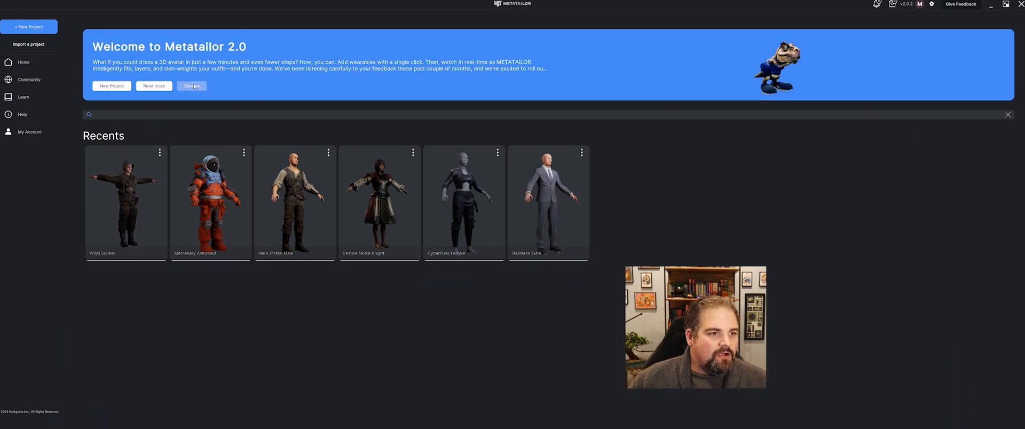
click(191, 86)
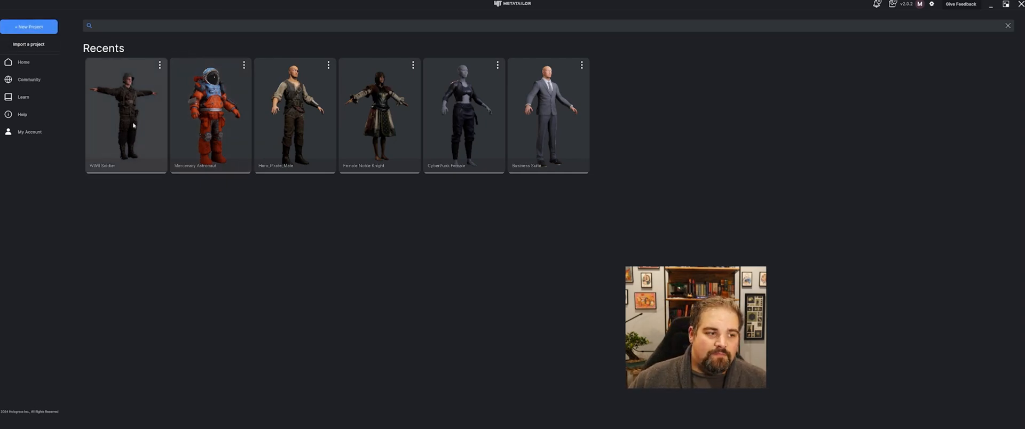
click(126, 115)
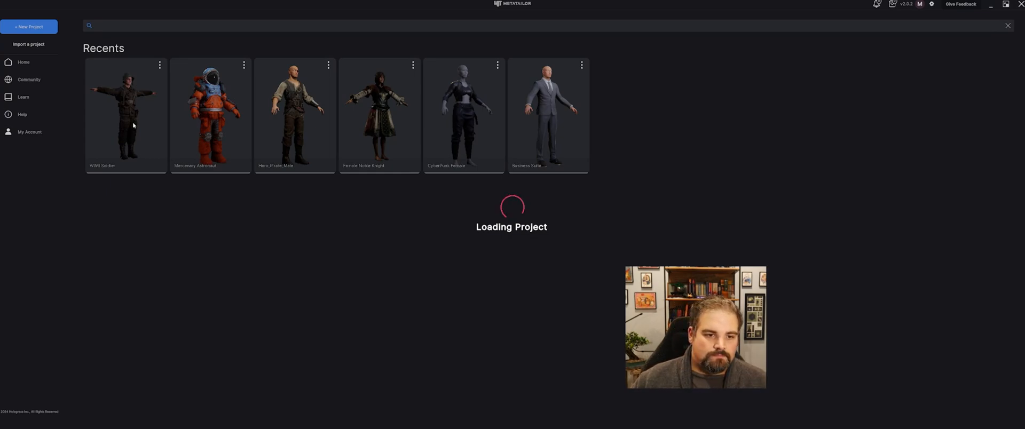
mouse_move(428, 153)
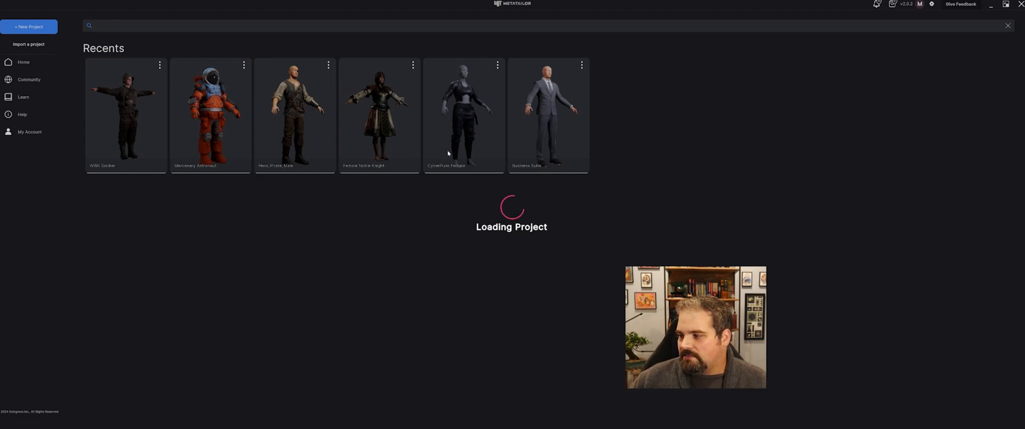
Step: Wait for the WWII Soldier project to load in the Design view
click(125, 113)
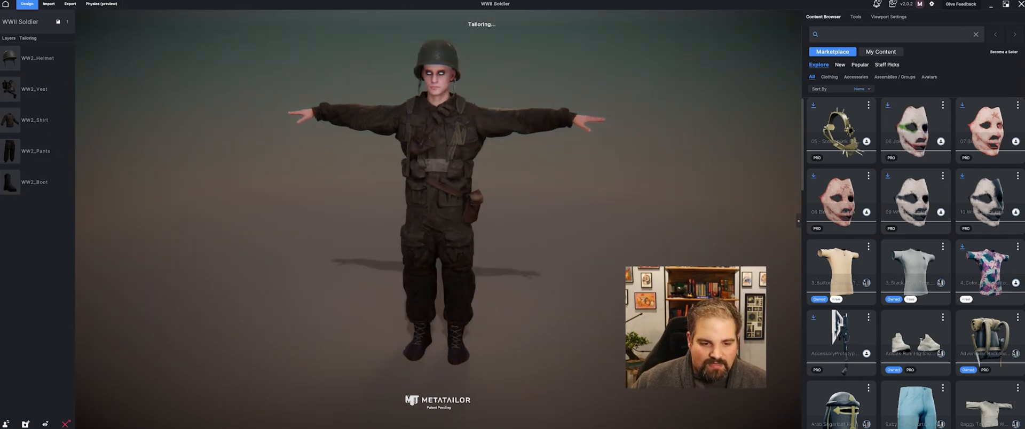
Step: Wait while the outfit is tailored and weights tweaked, with boots above shirt and pants
click(36, 182)
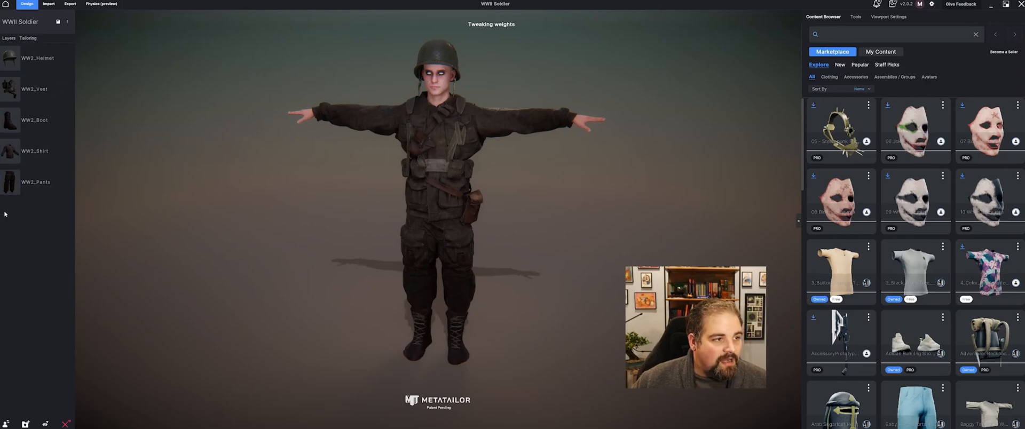
mouse_move(64, 31)
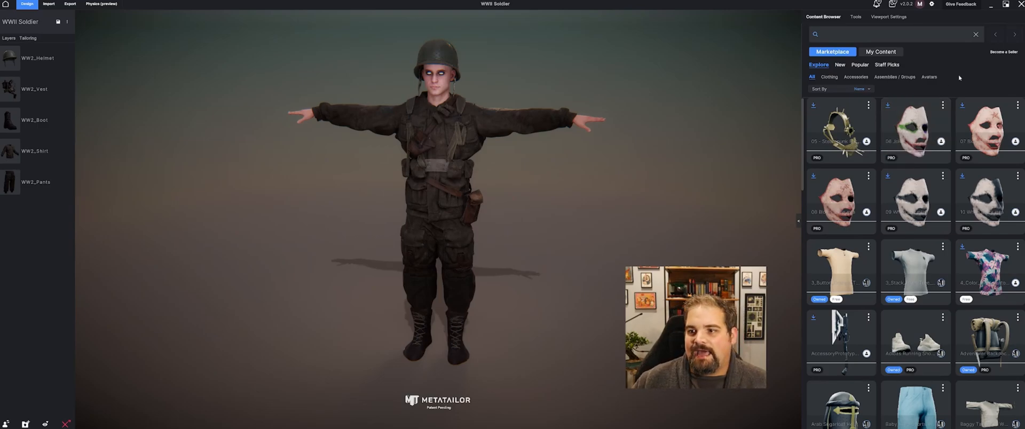
Step: Show only own content items and select WW2_Helmet in the Tools tab
click(880, 52)
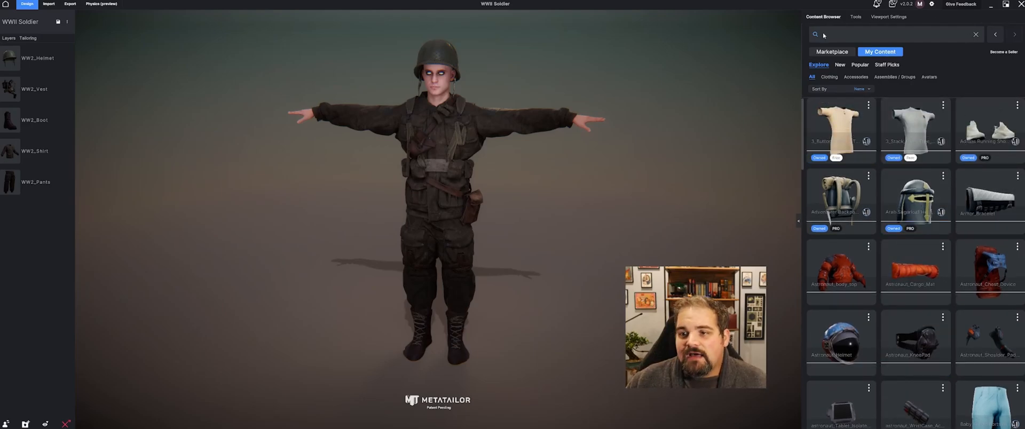
click(854, 17)
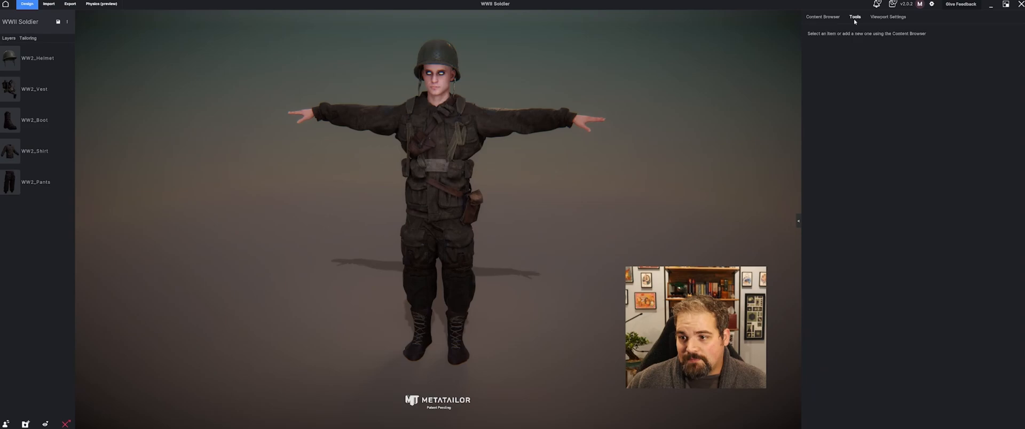
mouse_move(662, 146)
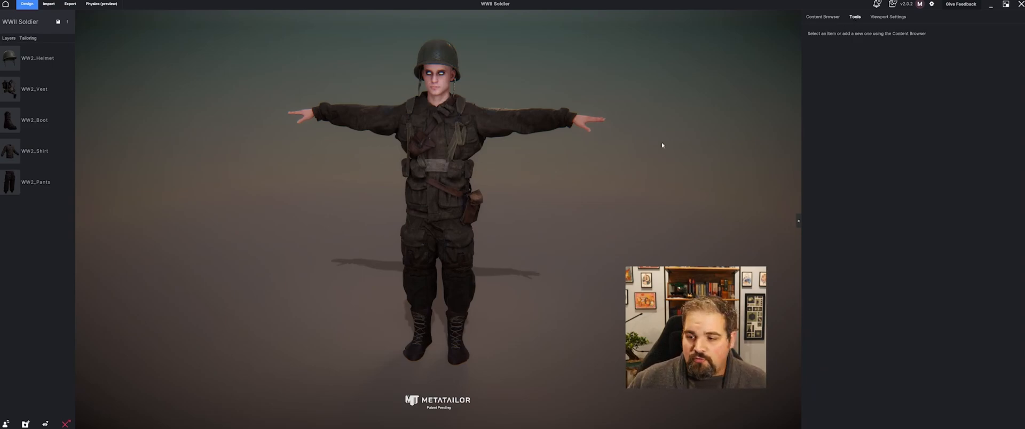
click(38, 58)
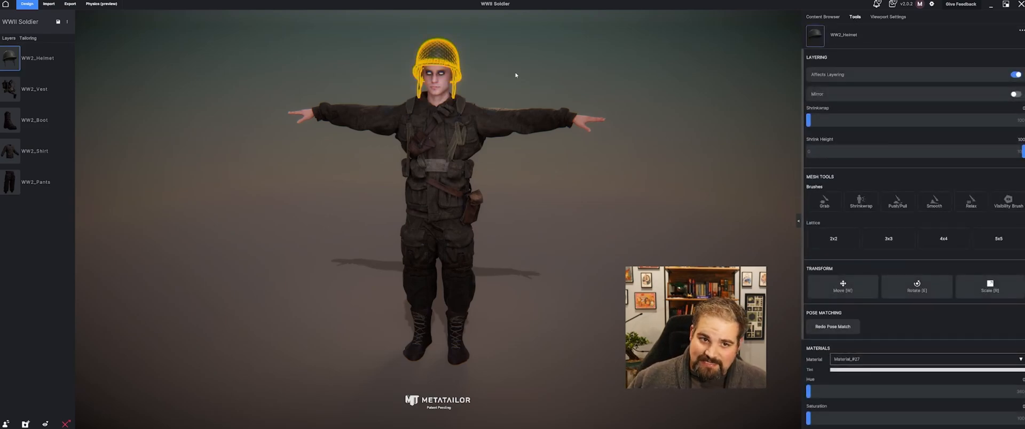
Step: Reselect WW2_Helmet and resize it with Transform > Scale
click(823, 16)
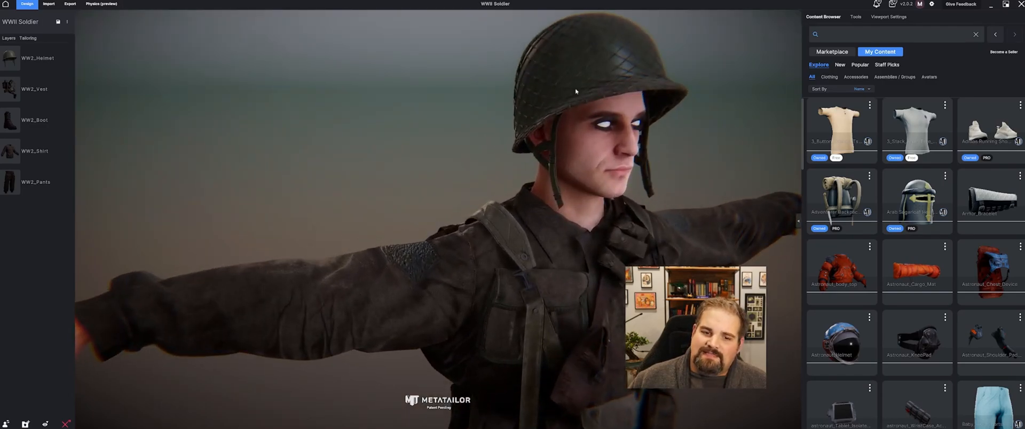
click(37, 58)
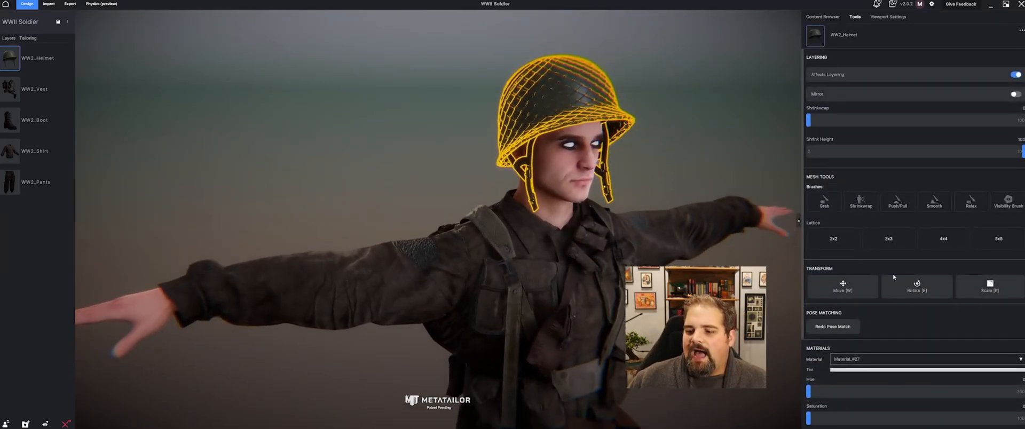
click(990, 287)
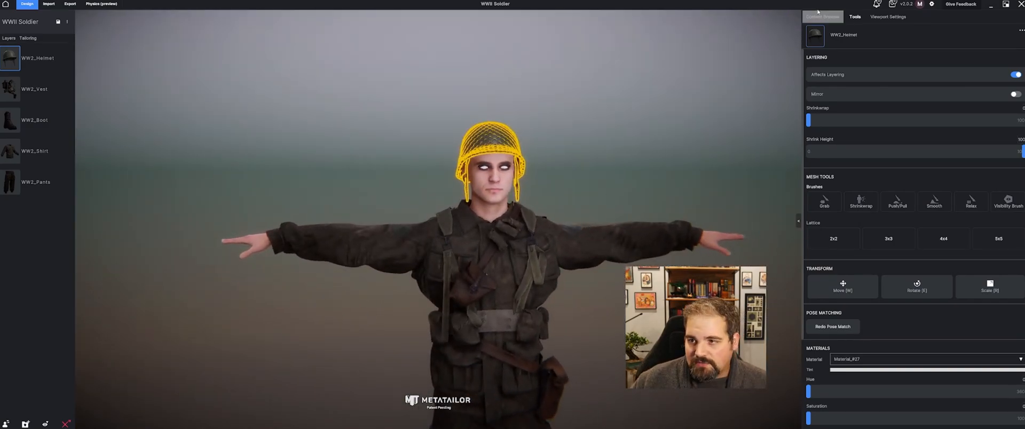
click(889, 17)
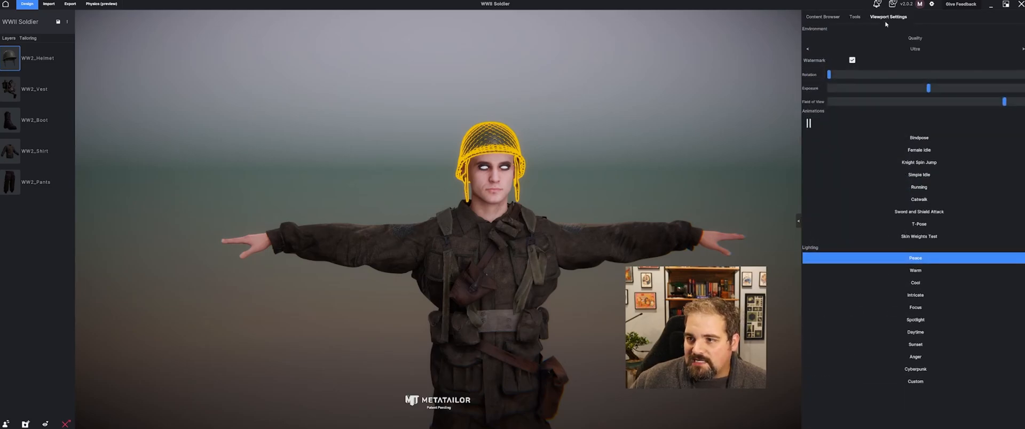
Step: Try the Warm and Cyberpunk lighting presets, then apply the Cool preset
click(914, 270)
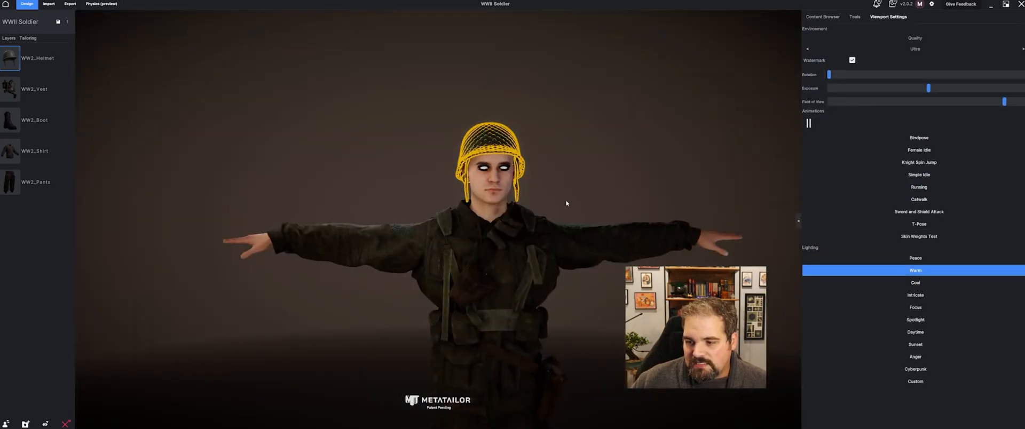
click(915, 283)
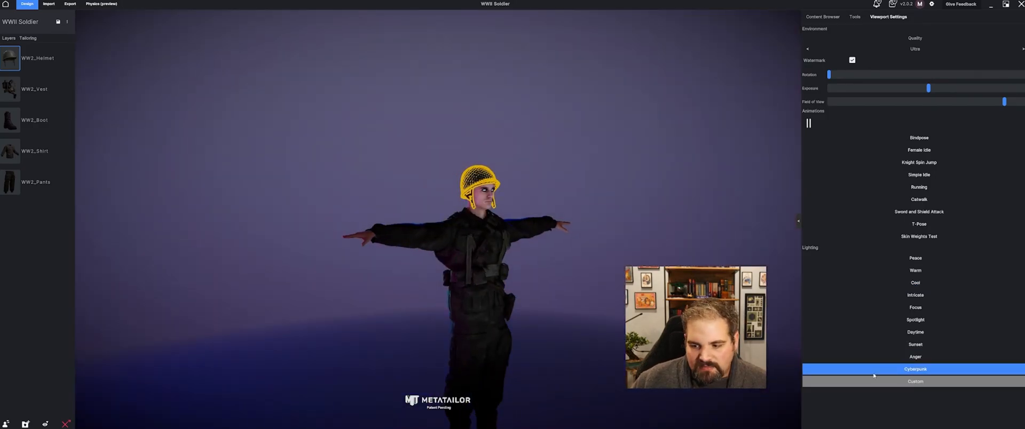
click(915, 282)
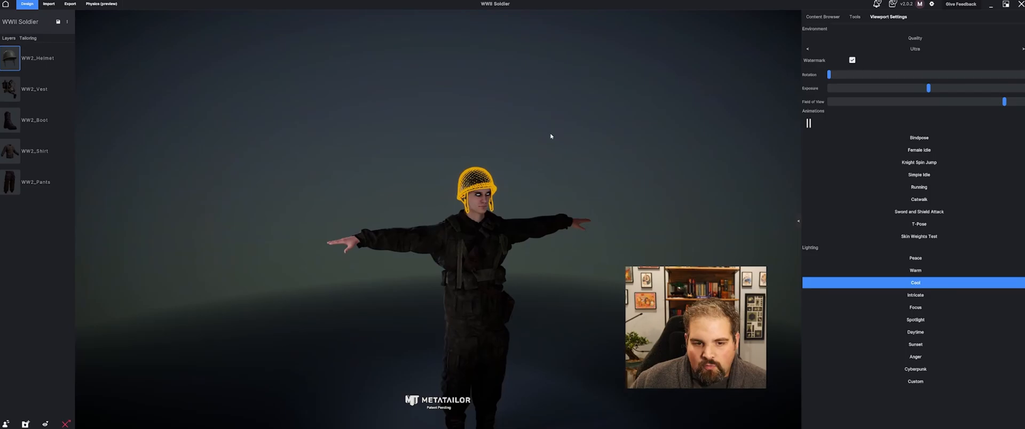
Step: Preview the Female Idle and Skin Weights Test animations on the soldier
click(918, 149)
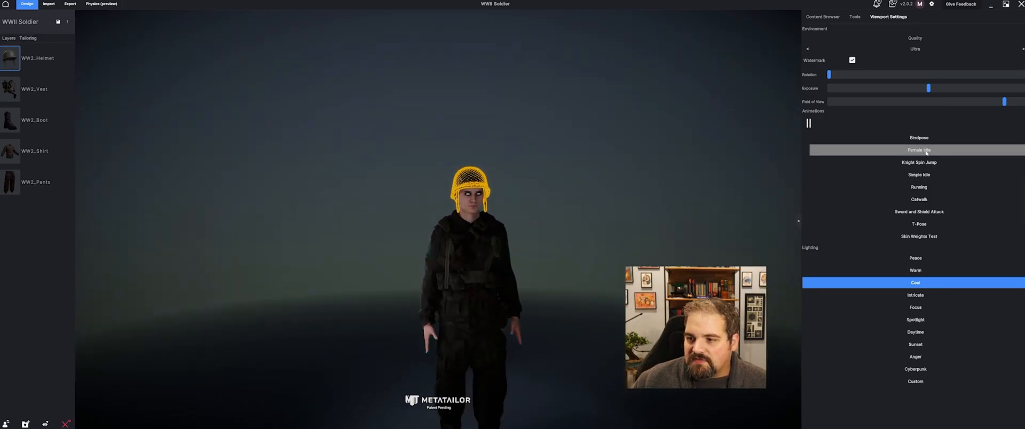
click(918, 150)
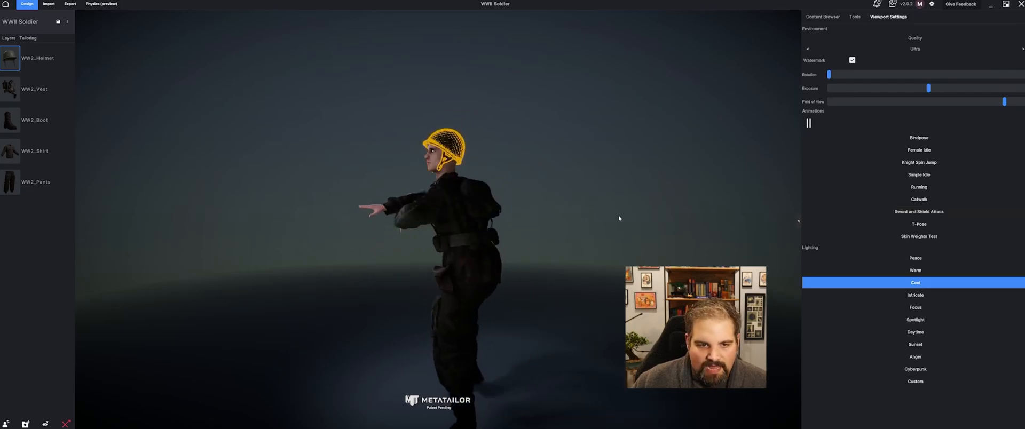
click(823, 16)
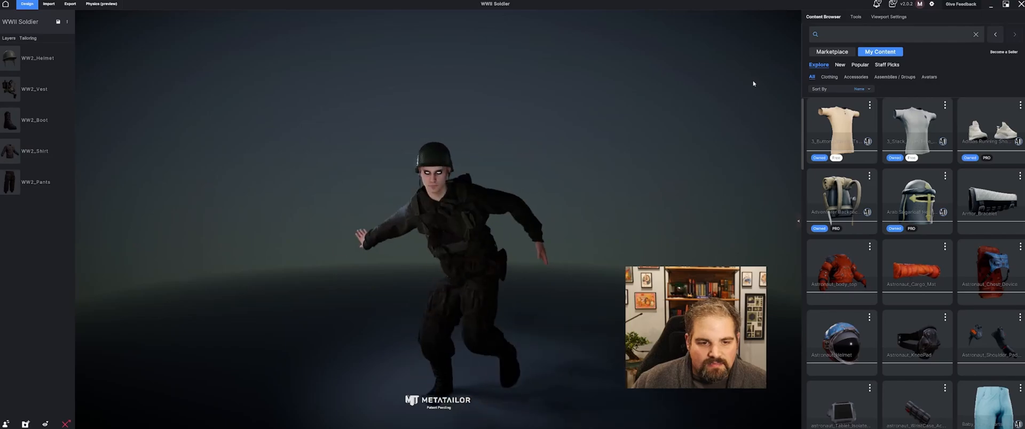
click(888, 17)
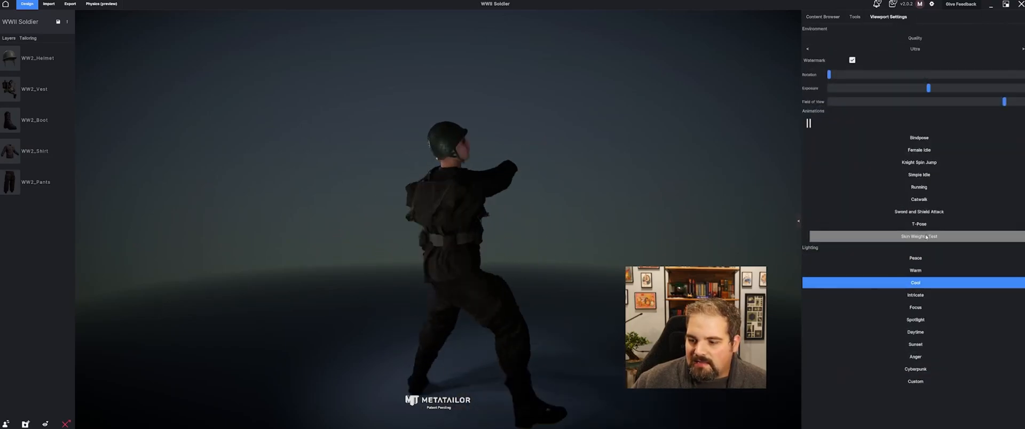